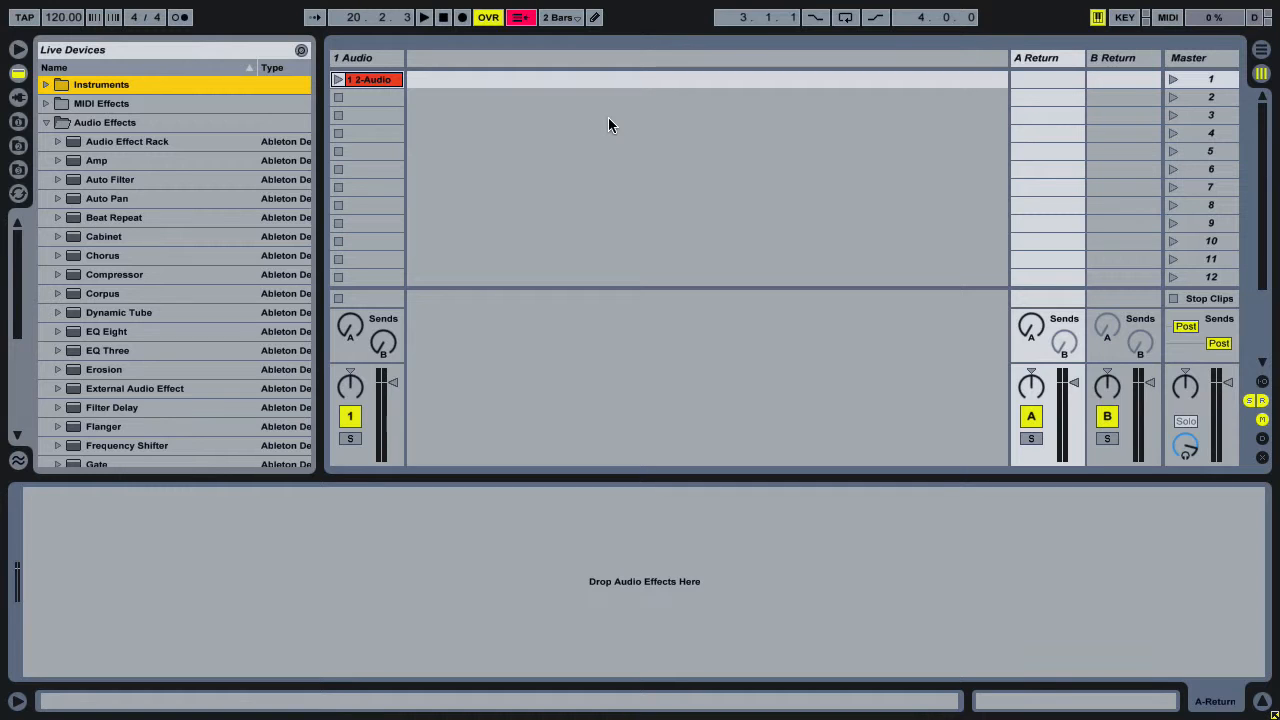
pyautogui.moveTo(485, 88)
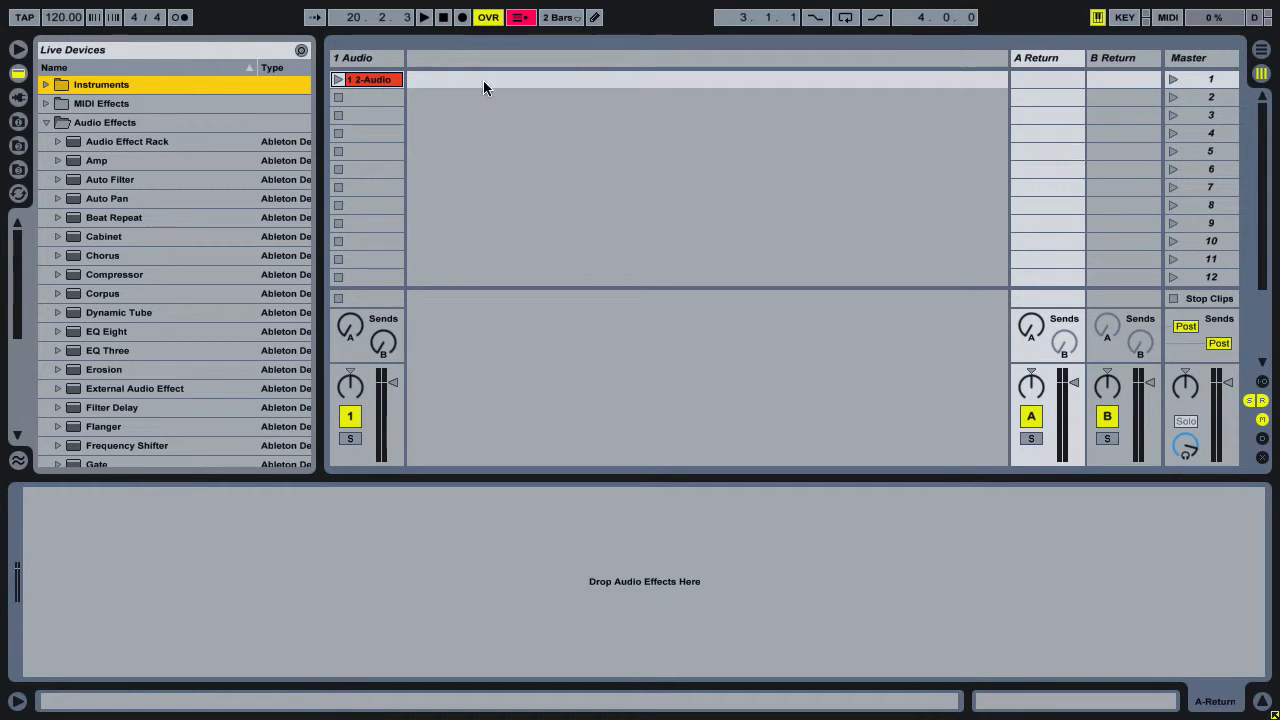
# Step: Load an Audio Effect Rack onto Audio 1 and scroll the browser toward Reverb
pyautogui.click(355, 57)
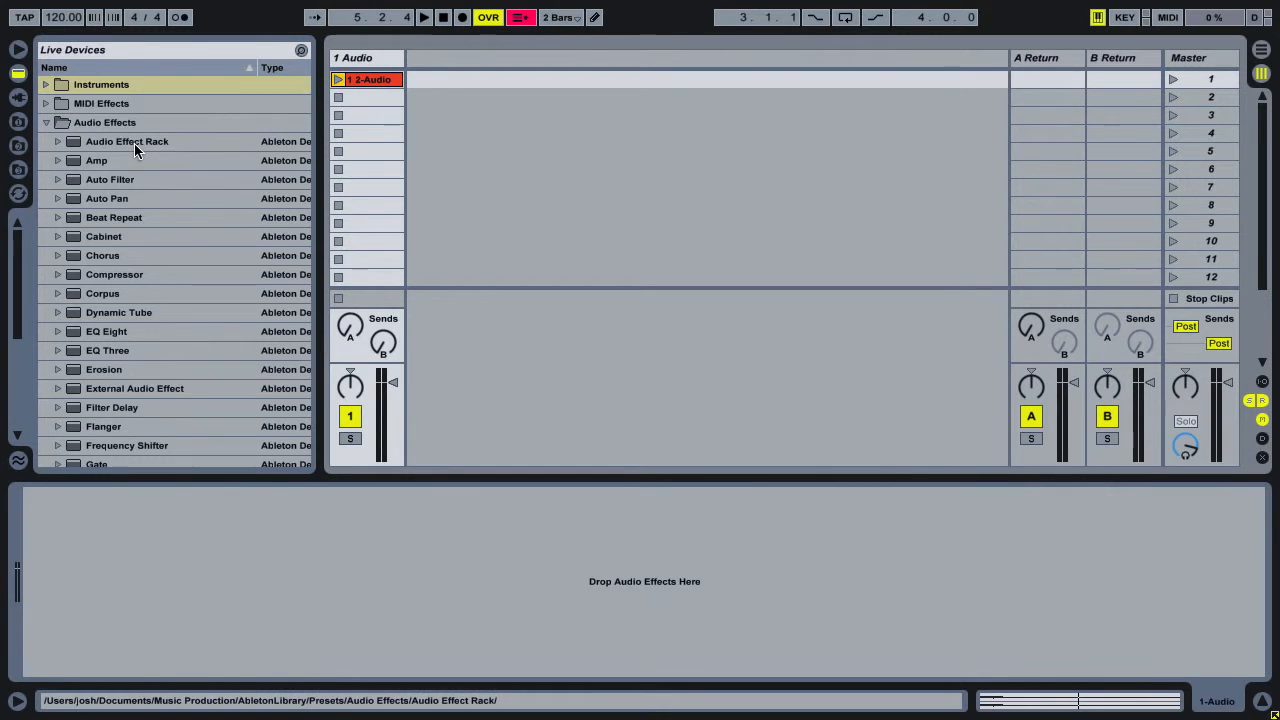
pyautogui.doubleClick(127, 141)
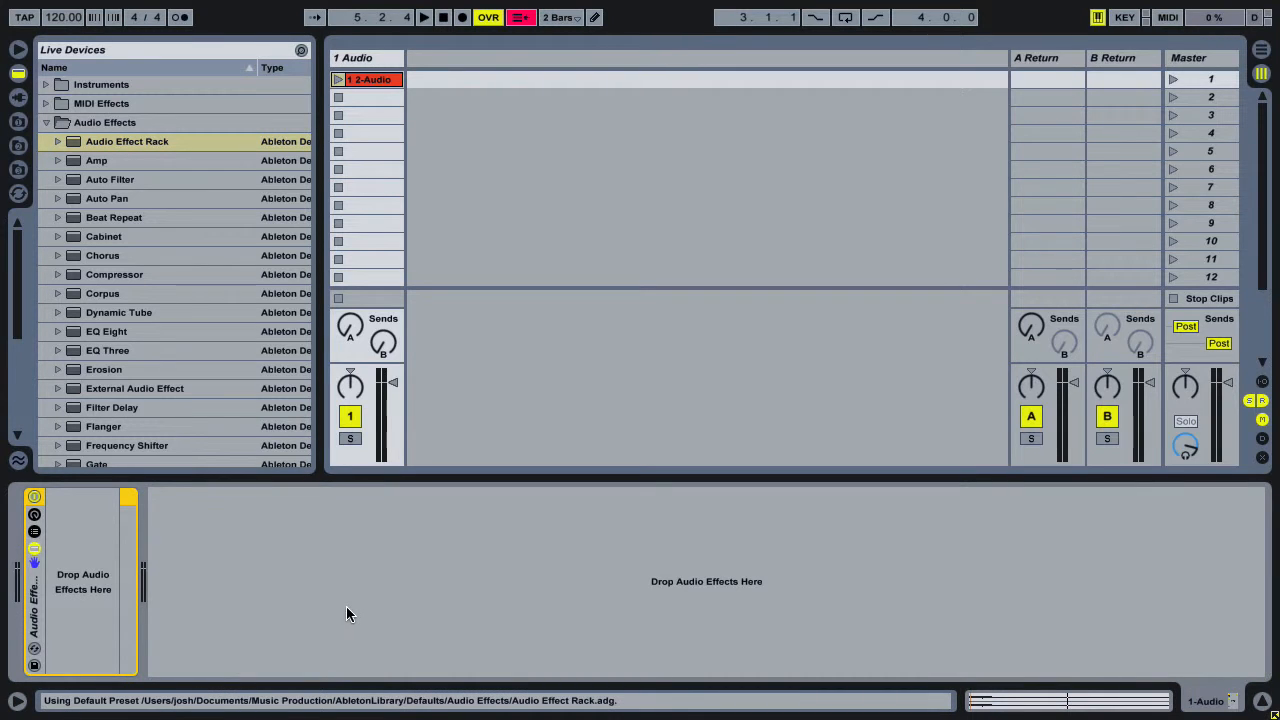
pyautogui.scroll(-3)
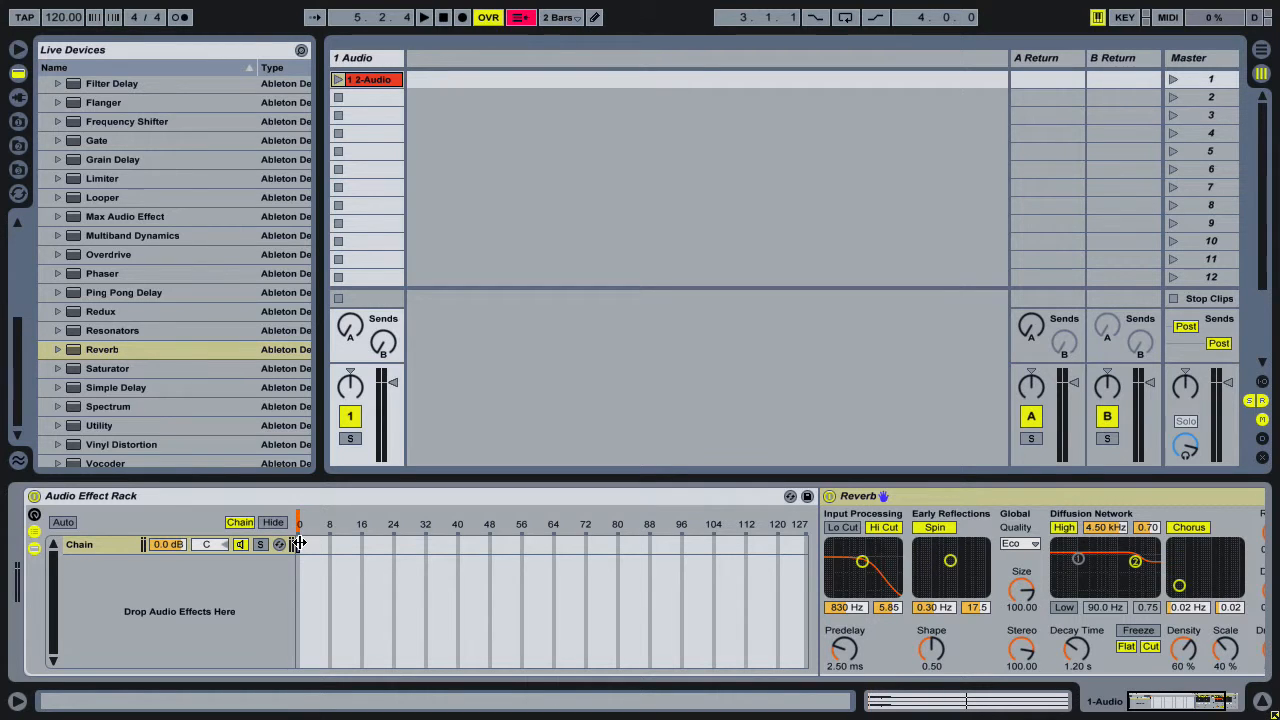
# Step: Map the rack's chain selector to CC 104 on channel 9, removing the A-Return mapping
pyautogui.click(1167, 17)
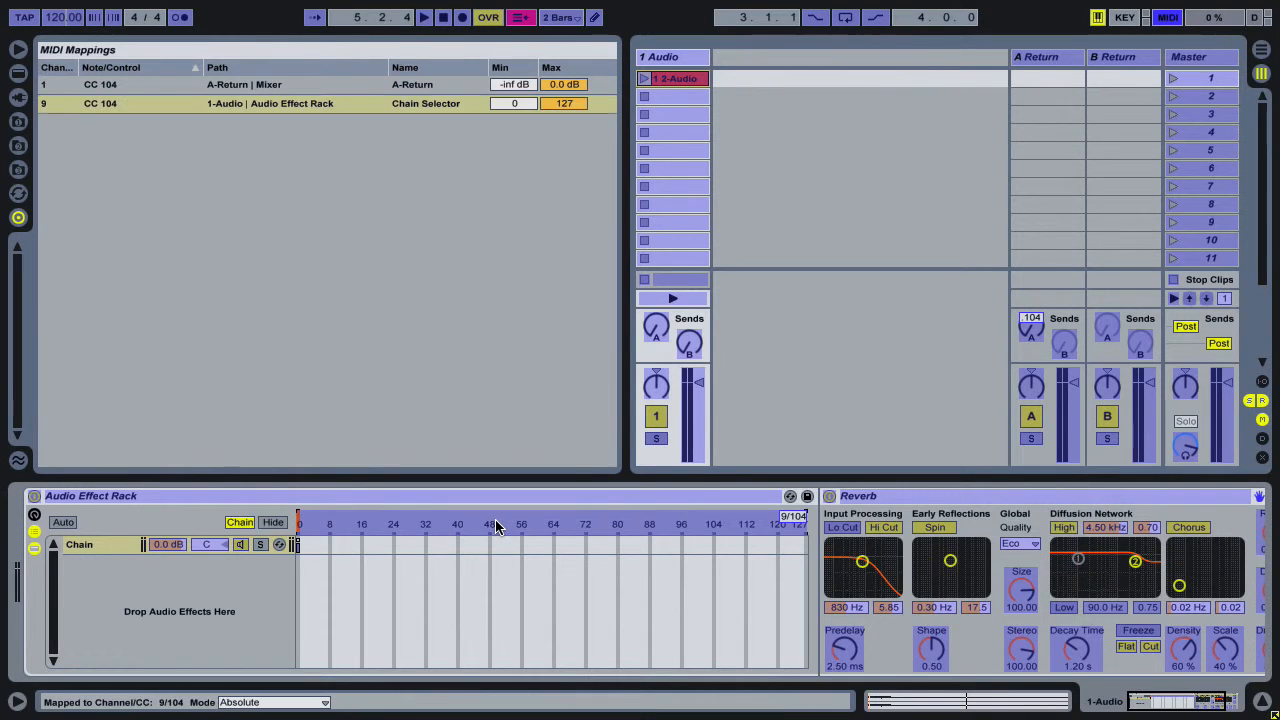
pyautogui.moveTo(905, 133)
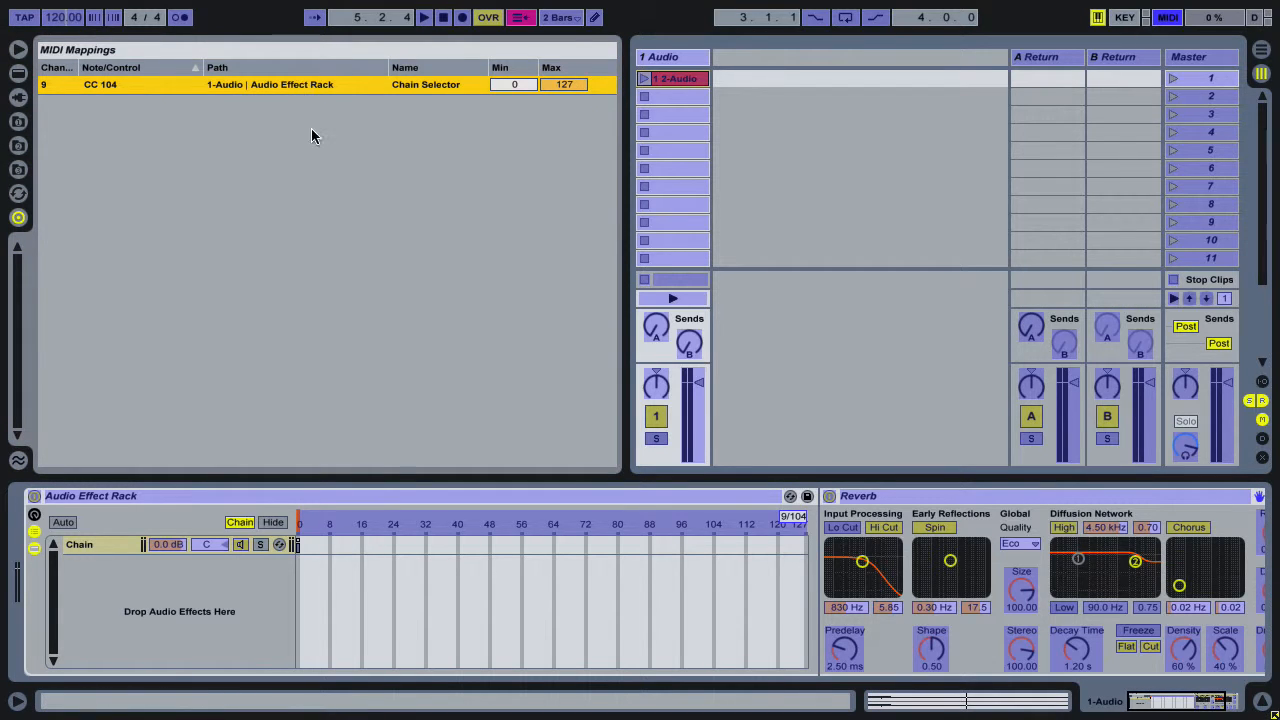
pyautogui.click(1167, 17)
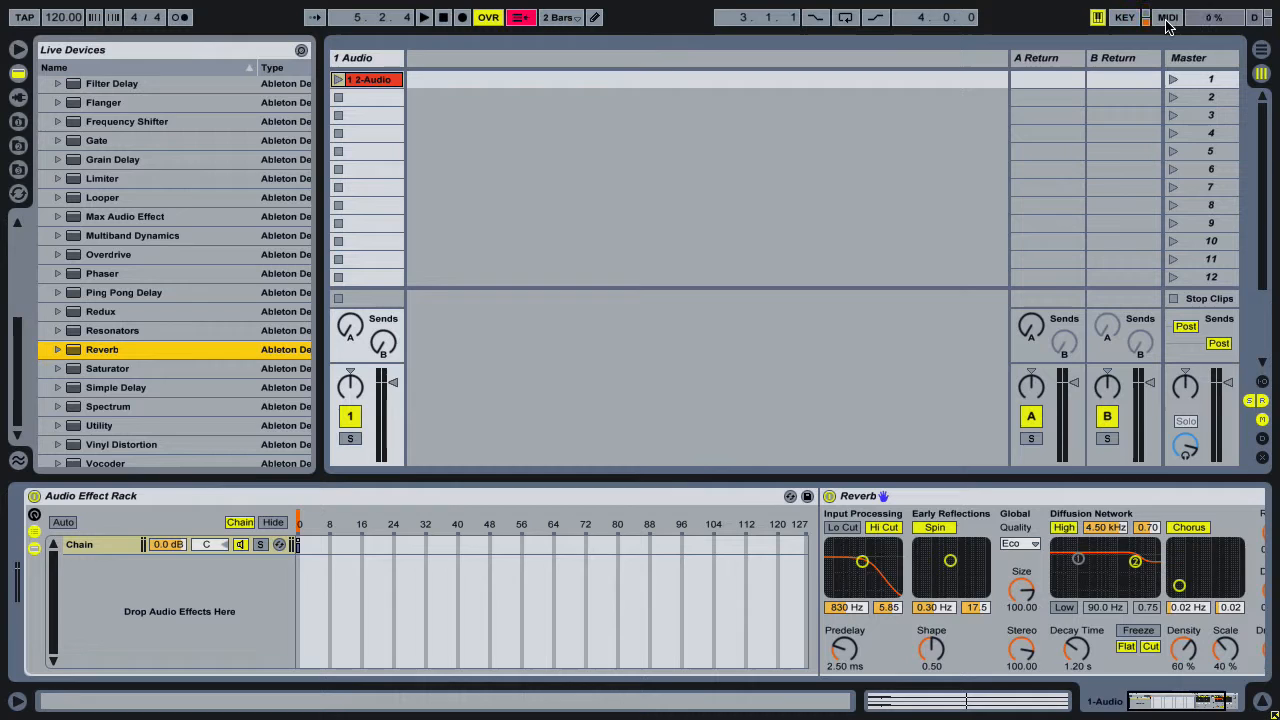
# Step: Leave MIDI Map mode and rename the rack's chain to 'Reverb'
pyautogui.click(1167, 17)
pyautogui.write('Reverb')
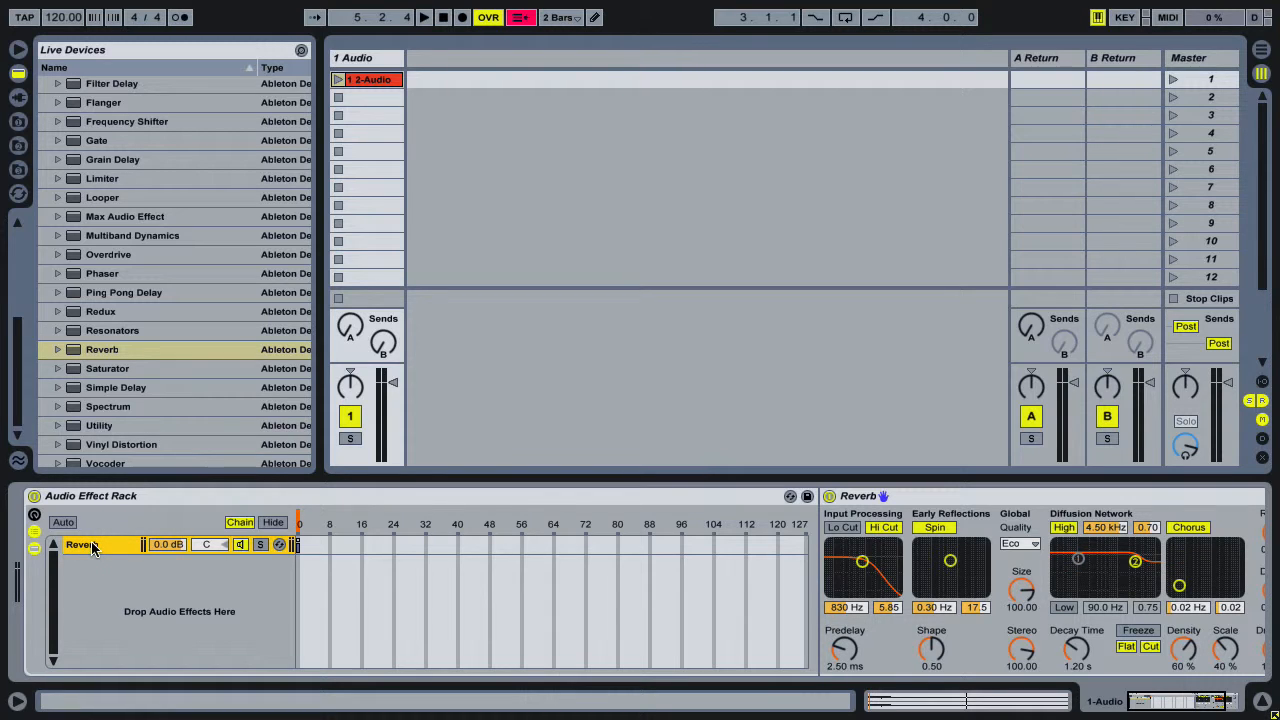
pyautogui.click(424, 17)
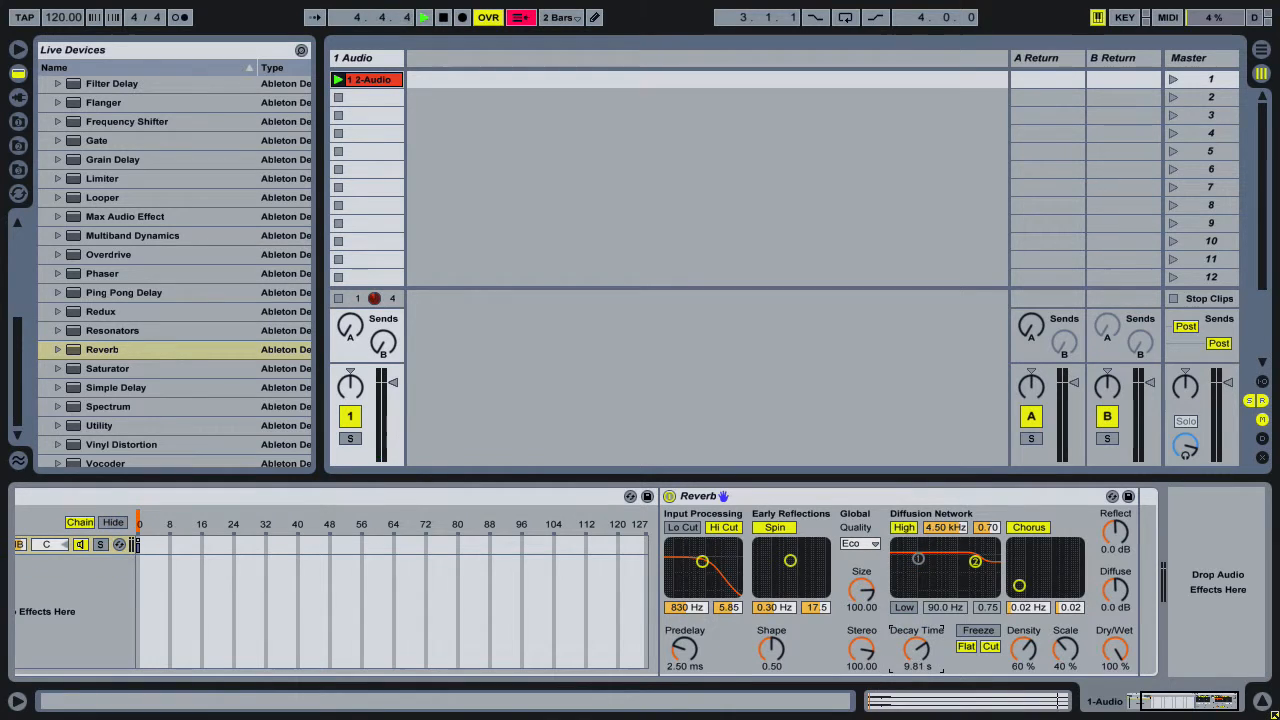
# Step: Lower the Reverb Decay Time knob to 7.82 s
pyautogui.moveTo(917, 647); pyautogui.dragTo(917, 655)
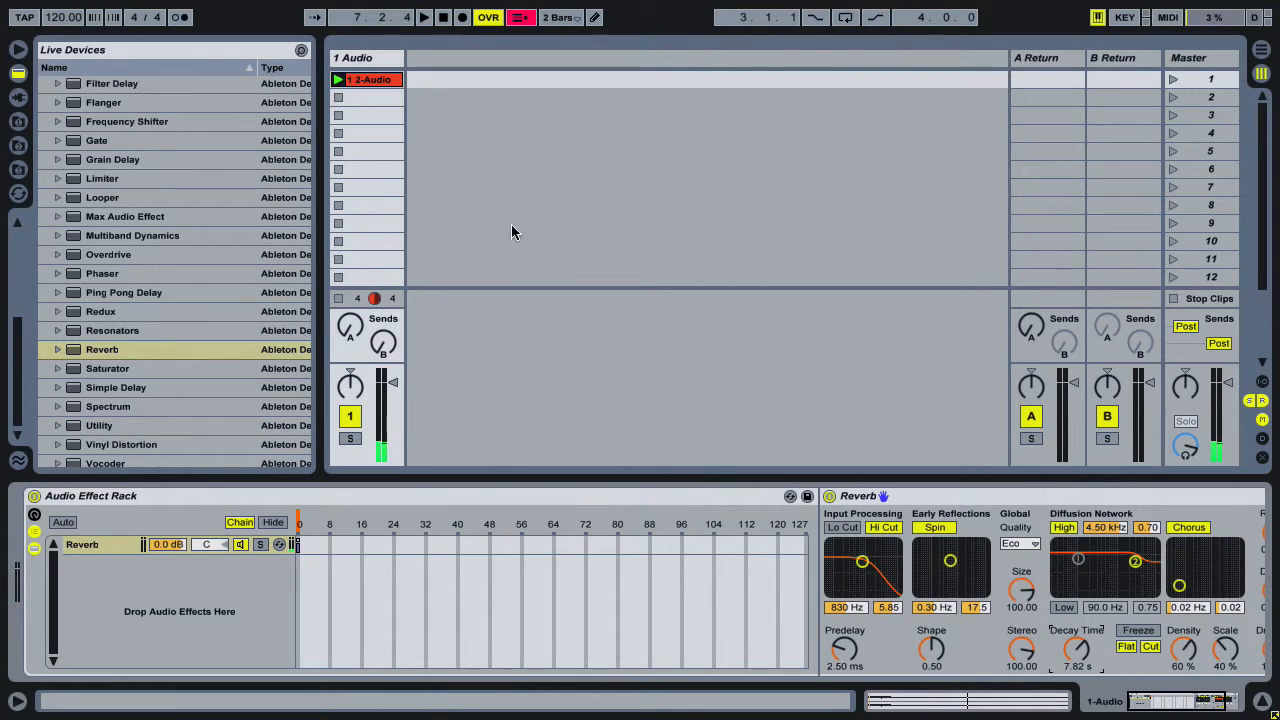
pyautogui.moveTo(408, 156)
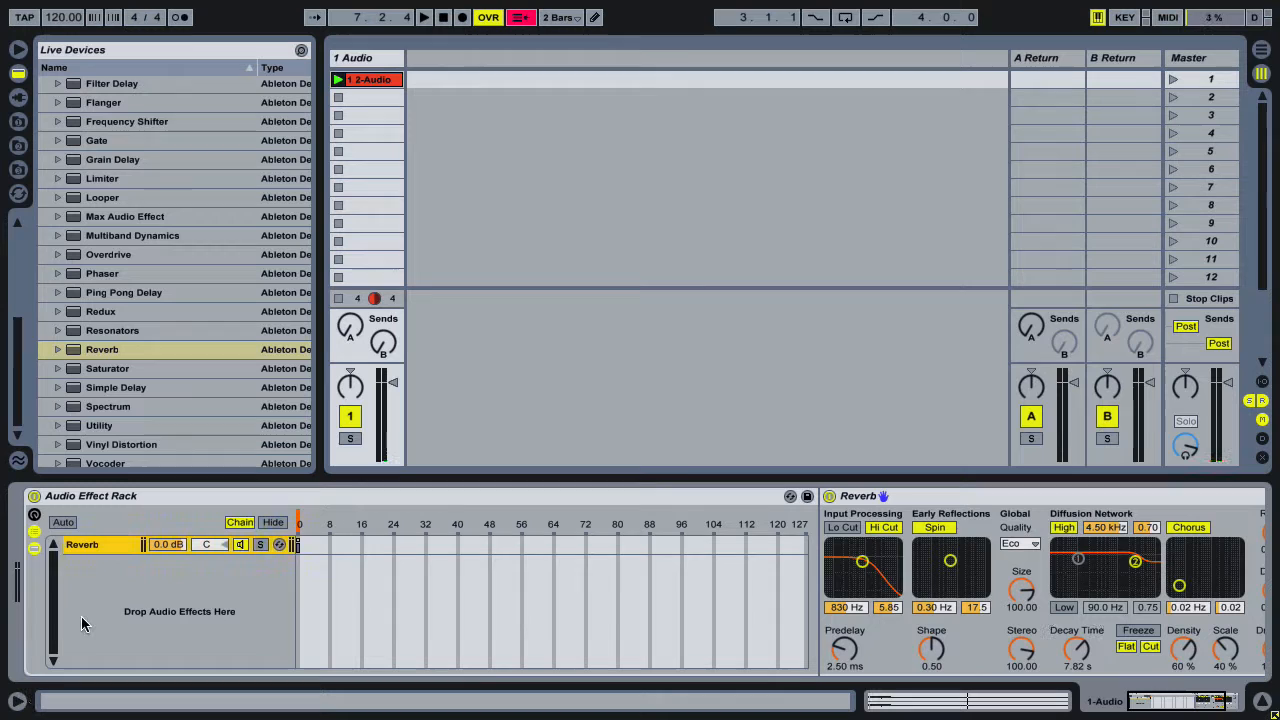
pyautogui.moveTo(89, 595)
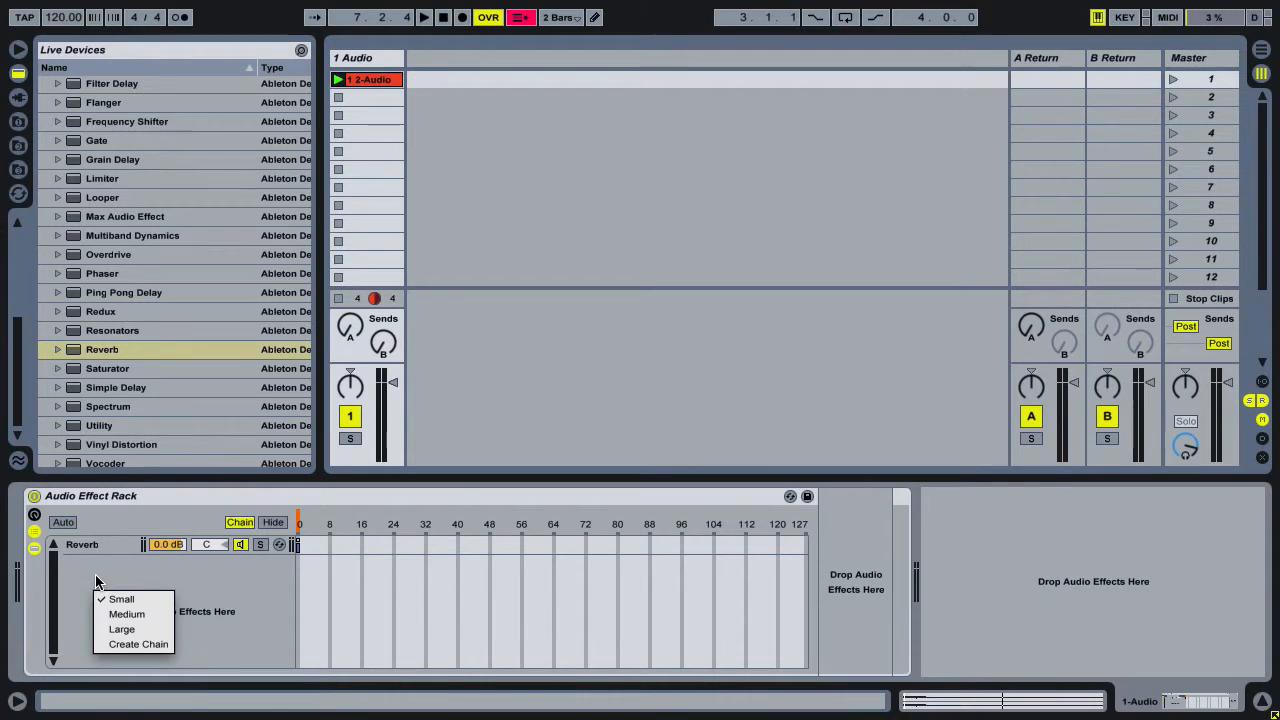
# Step: Create a second chain in the rack and name it 'Dry'
pyautogui.click(138, 643)
pyautogui.write('Dry')
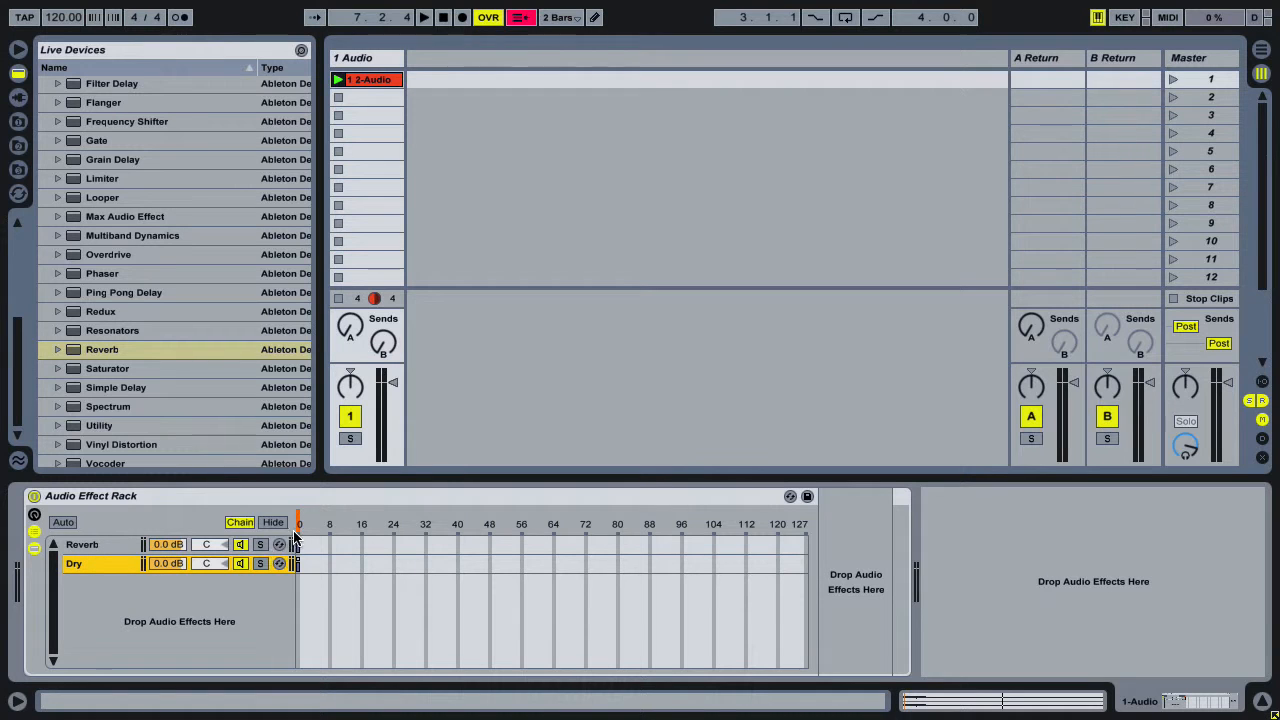
pyautogui.click(82, 544)
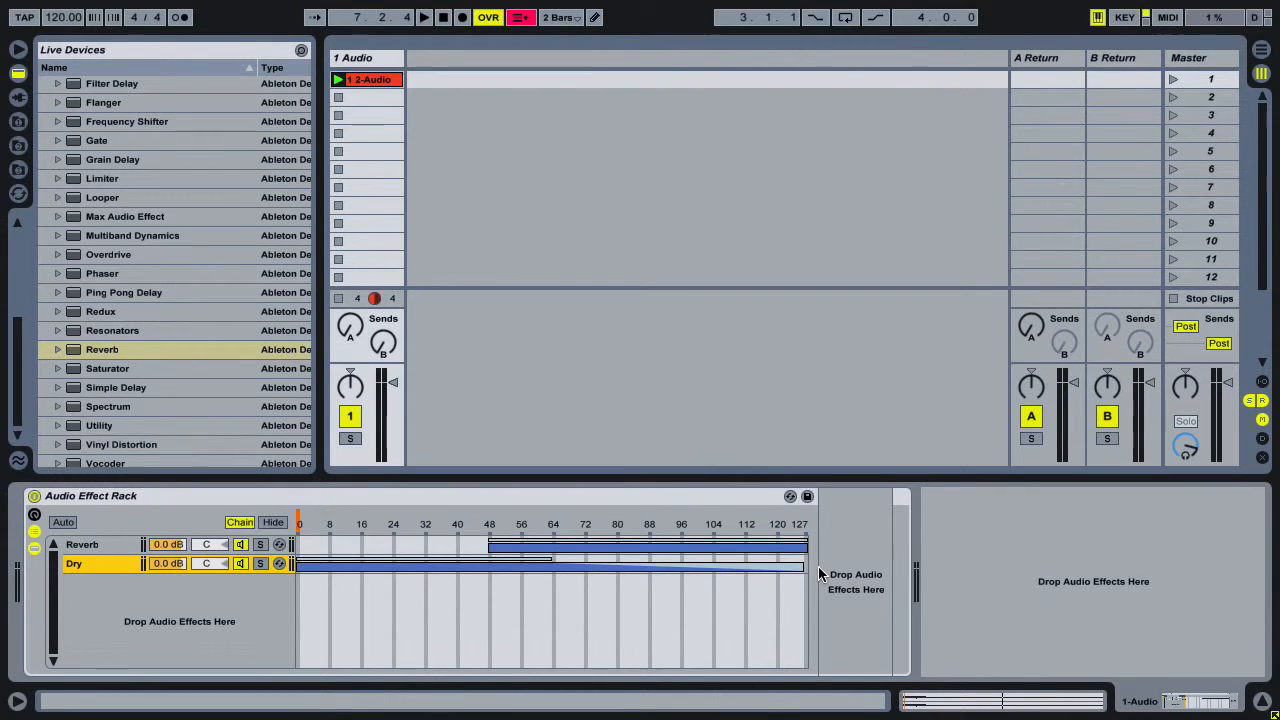
pyautogui.moveTo(445, 318)
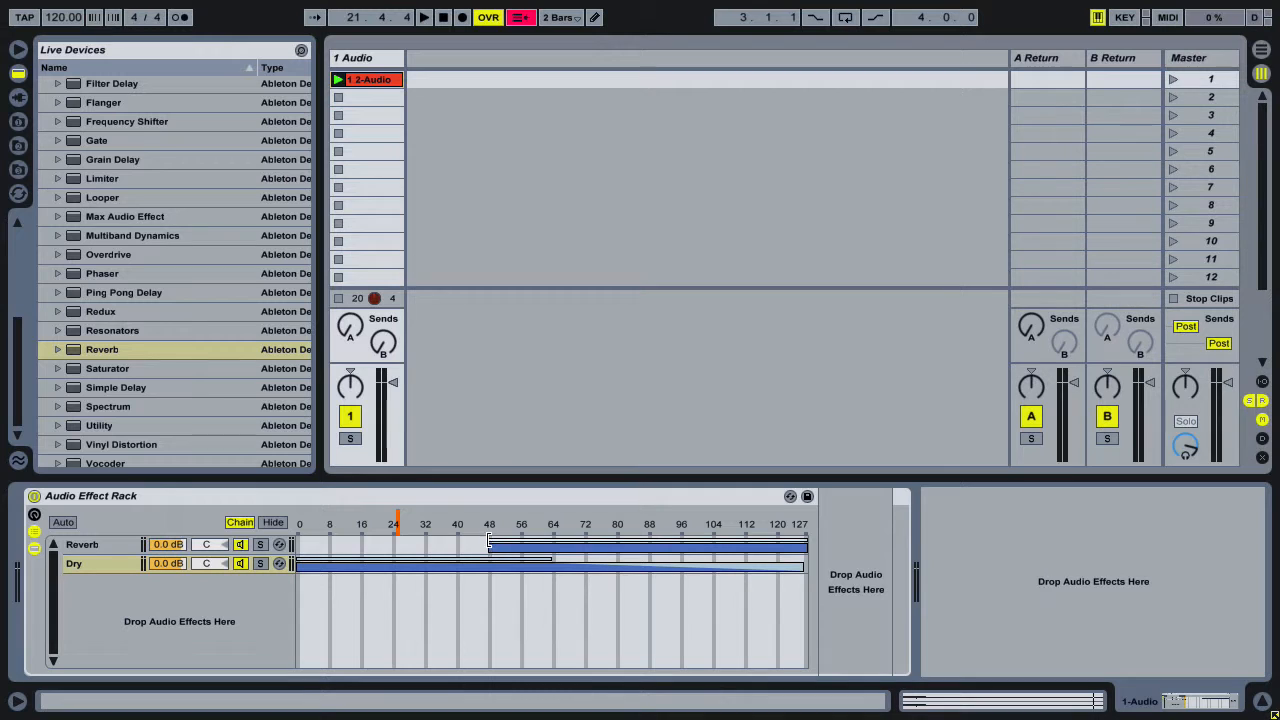
# Step: Select the Reverb chain to show its devices
pyautogui.click(82, 544)
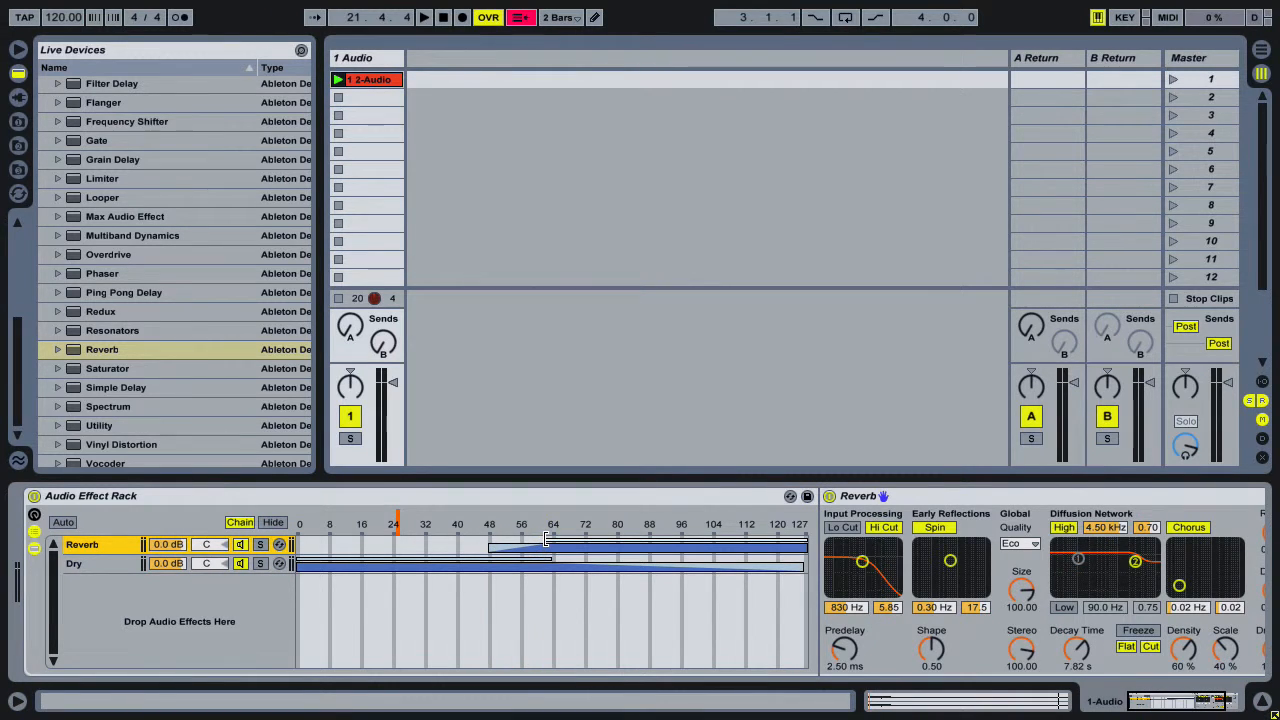